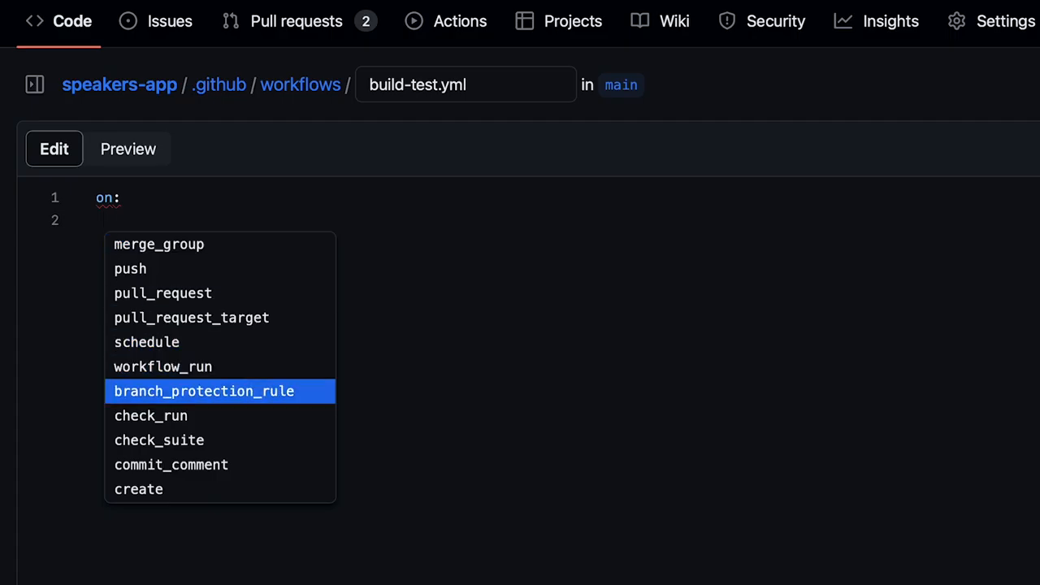
Browse the autocomplete list of trigger events under on: in build-test.yml.
scroll("down", 3)
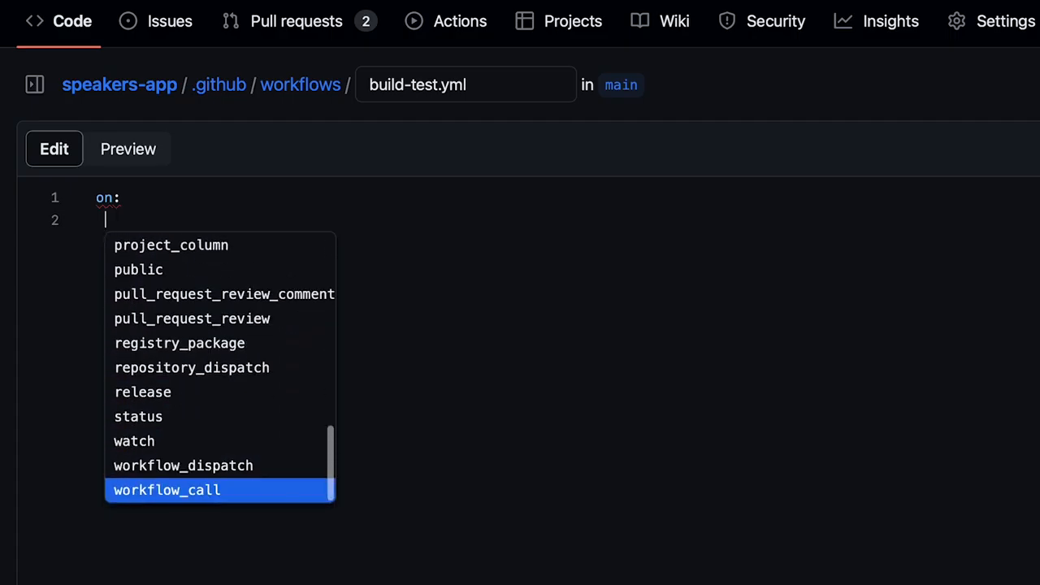
left_click(283, 76)
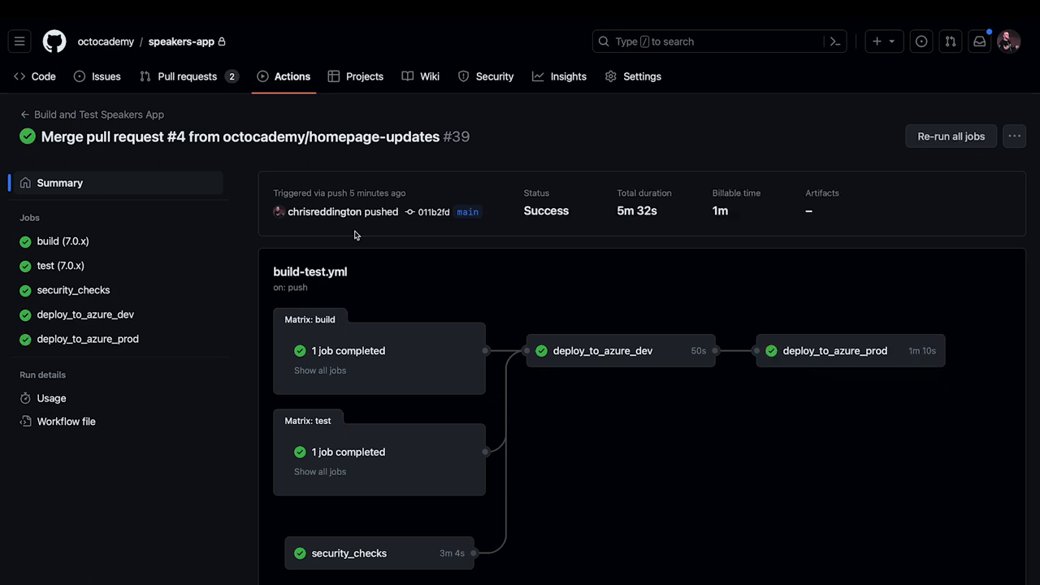
Open push-triggered run #39 of Build and Test Speakers App to view its Summary and job graph.
left_click(98, 114)
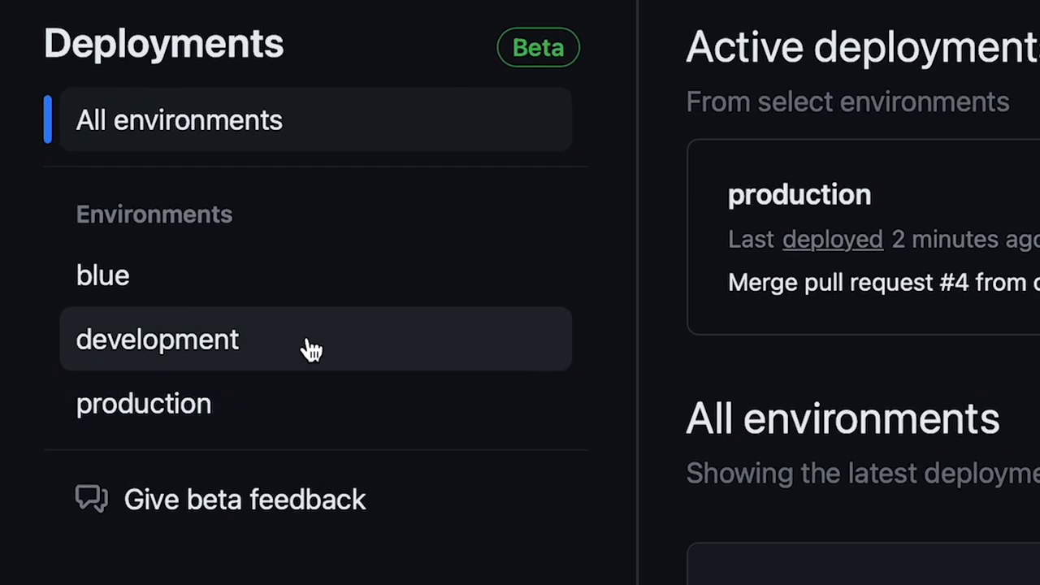
View the development, production and blue deployment histories; blue shows no deployments.
left_click(157, 339)
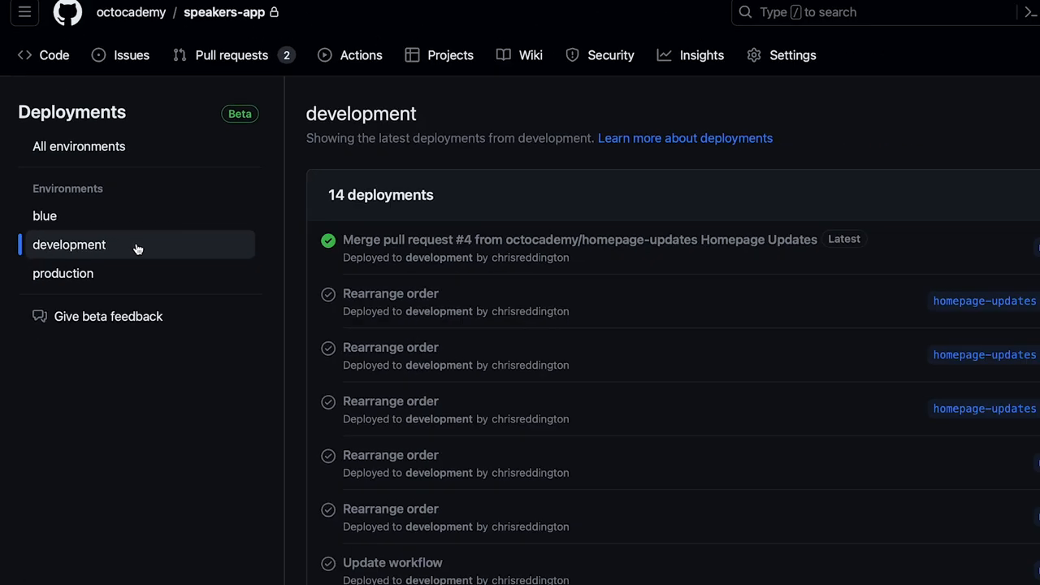
left_click(63, 273)
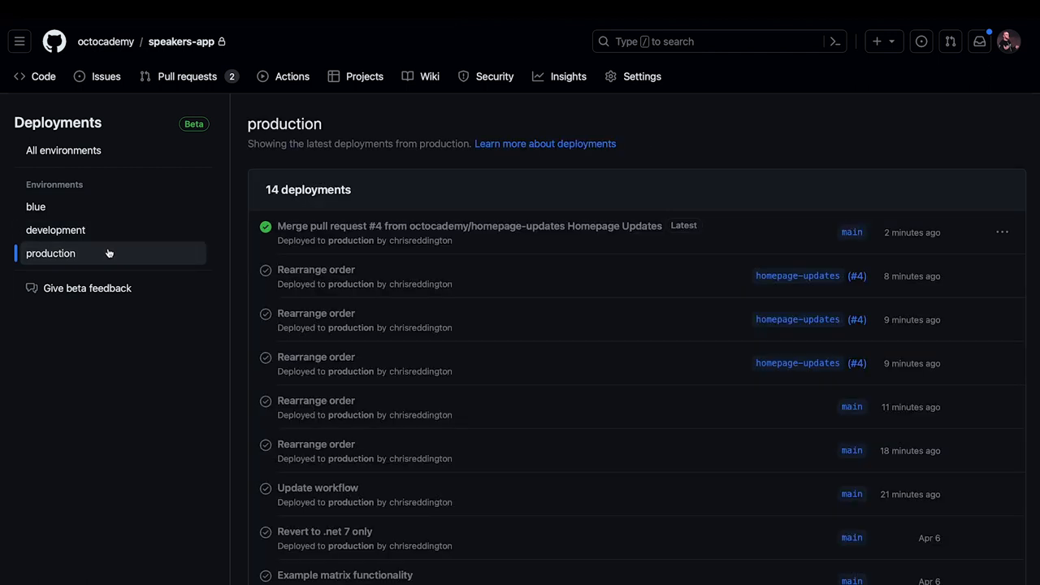
left_click(36, 207)
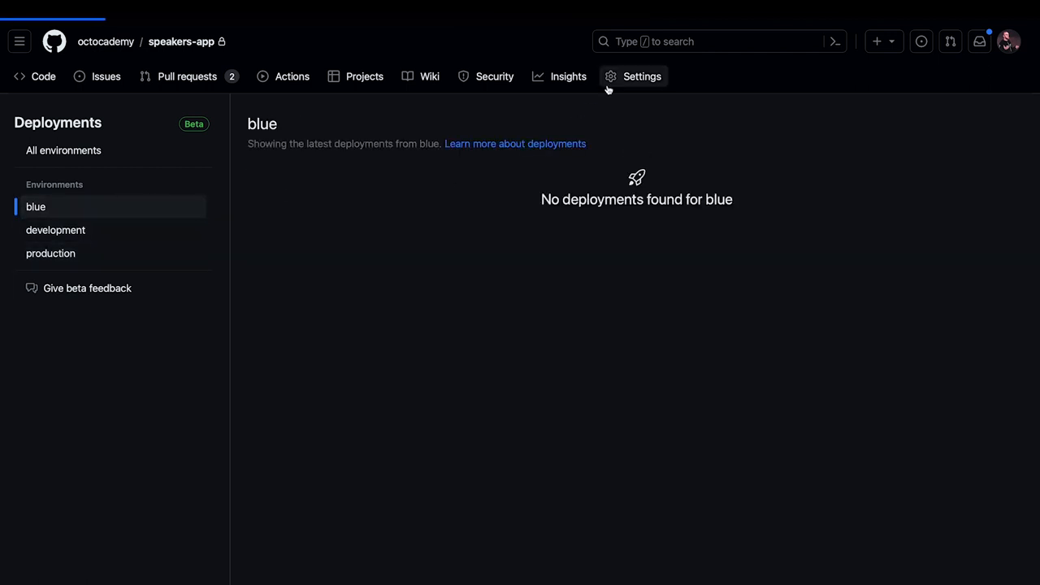
Create a 'green' environment under Settings > Environments and submit it for configuration.
left_click(642, 75)
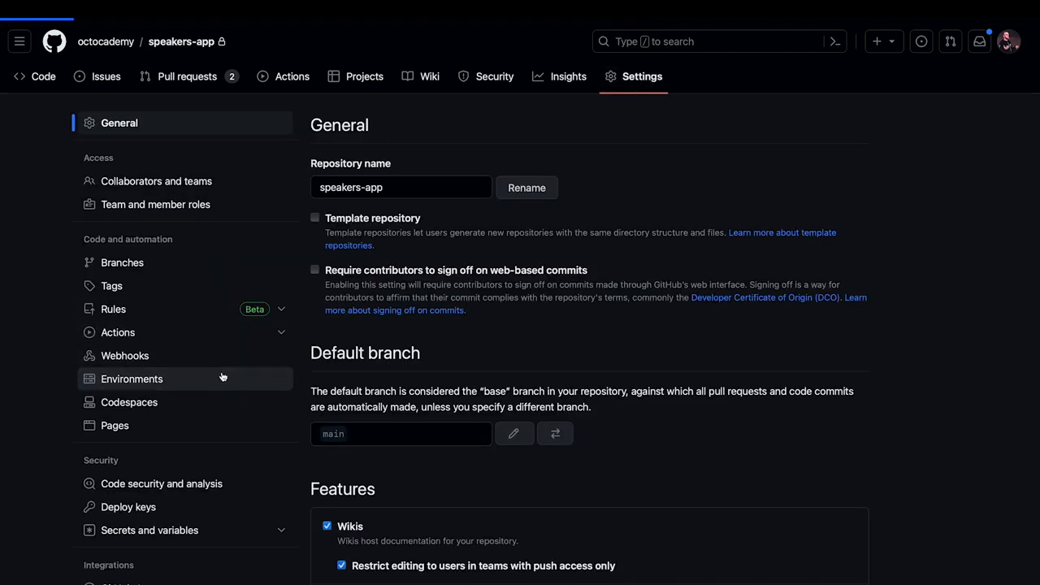
left_click(132, 379)
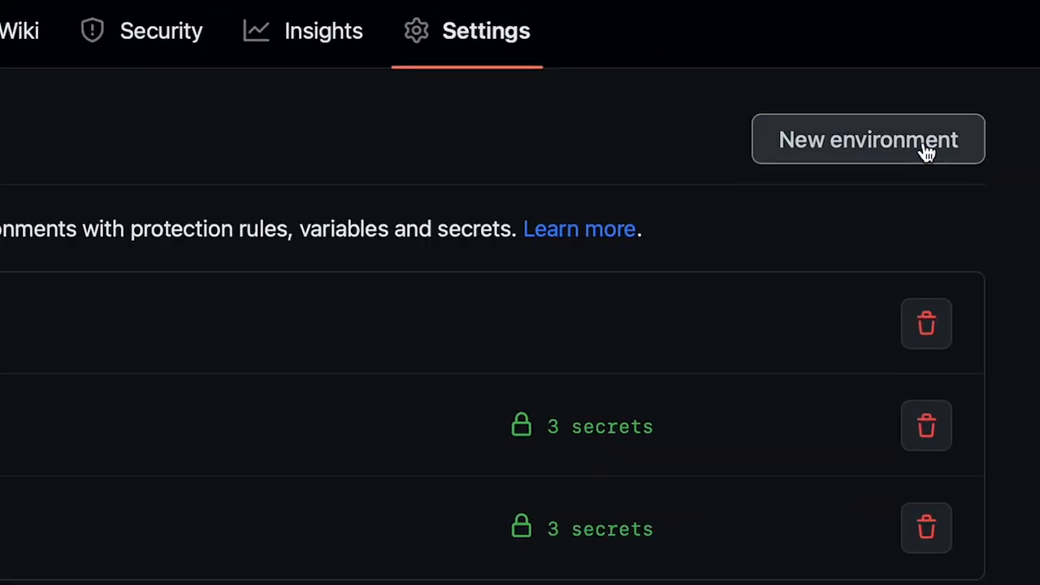
left_click(867, 139)
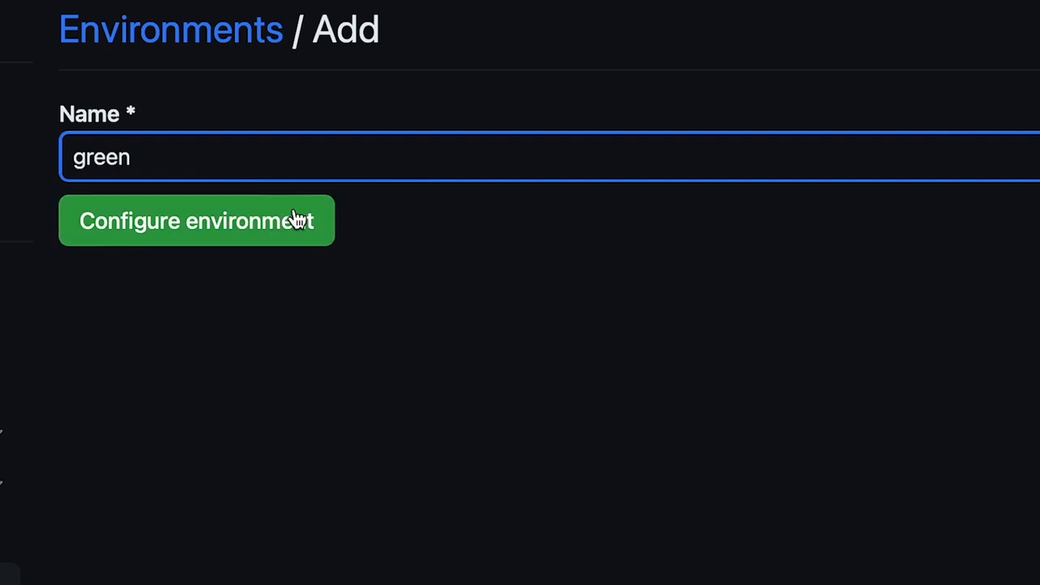
left_click(196, 221)
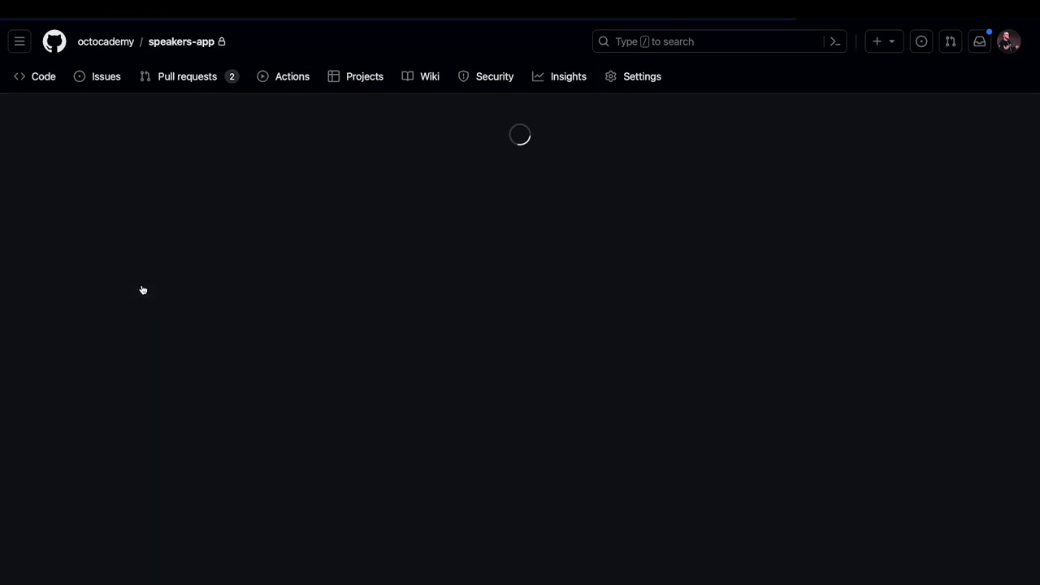